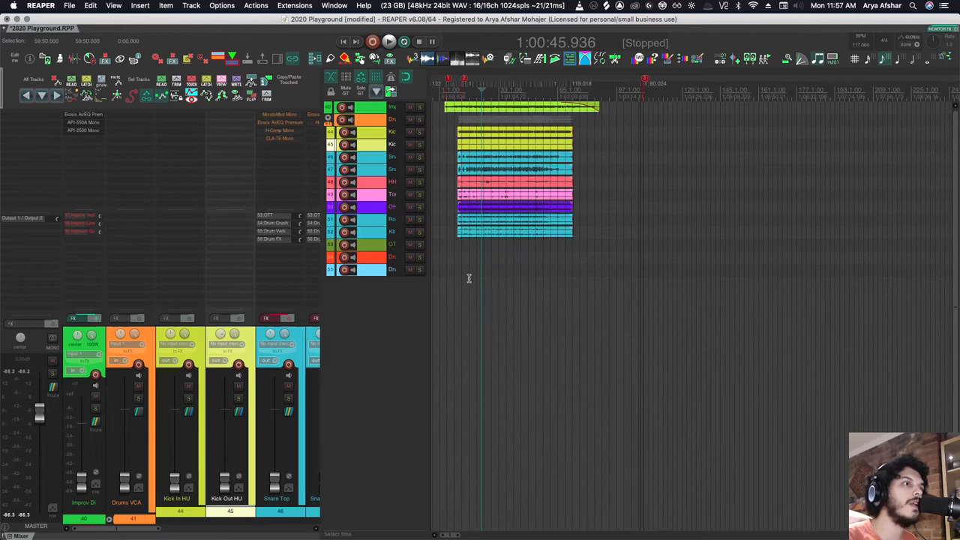
{"action": "mouse_move", "coordinate": [474, 270]}
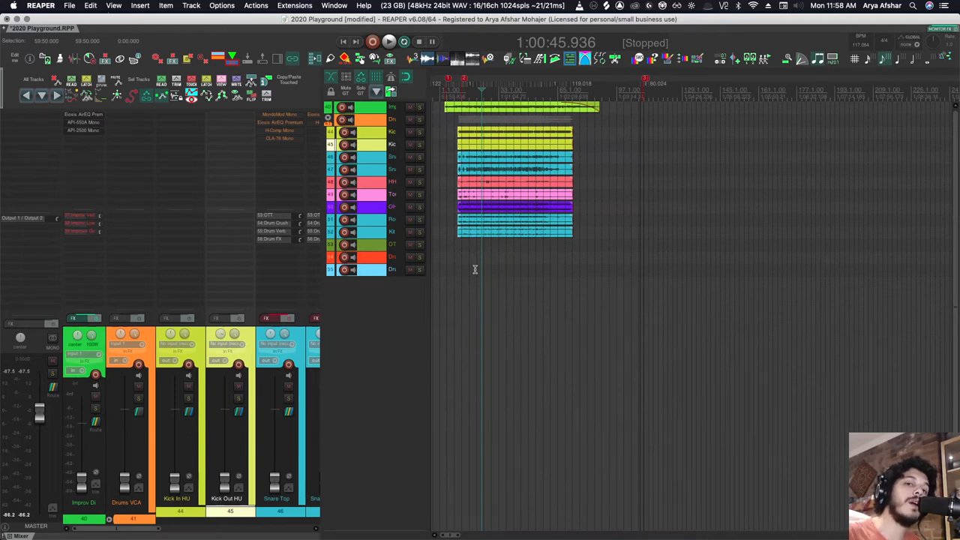
{"action": "mouse_move", "coordinate": [442, 210]}
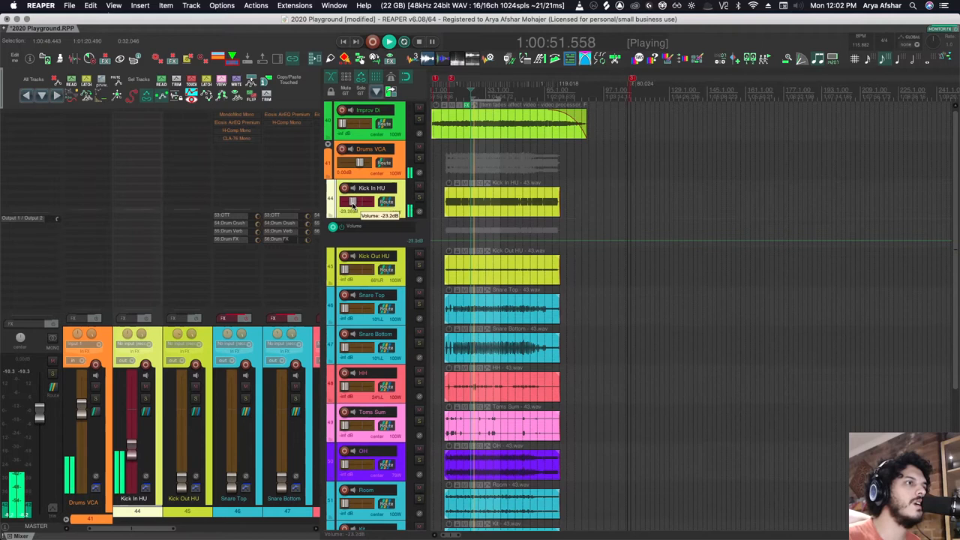
Step: Raise the Kick In HU volume fader during playback so latch preview captures the level
{"action": "left_click_drag", "start_coordinate": [358, 203], "coordinate": [359, 201]}
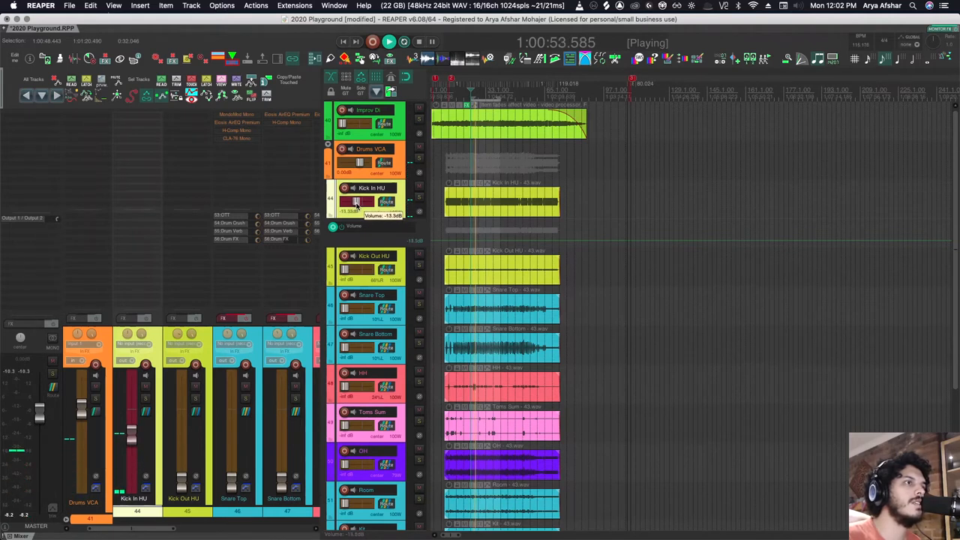
{"action": "left_click_drag", "start_coordinate": [358, 203], "coordinate": [359, 196]}
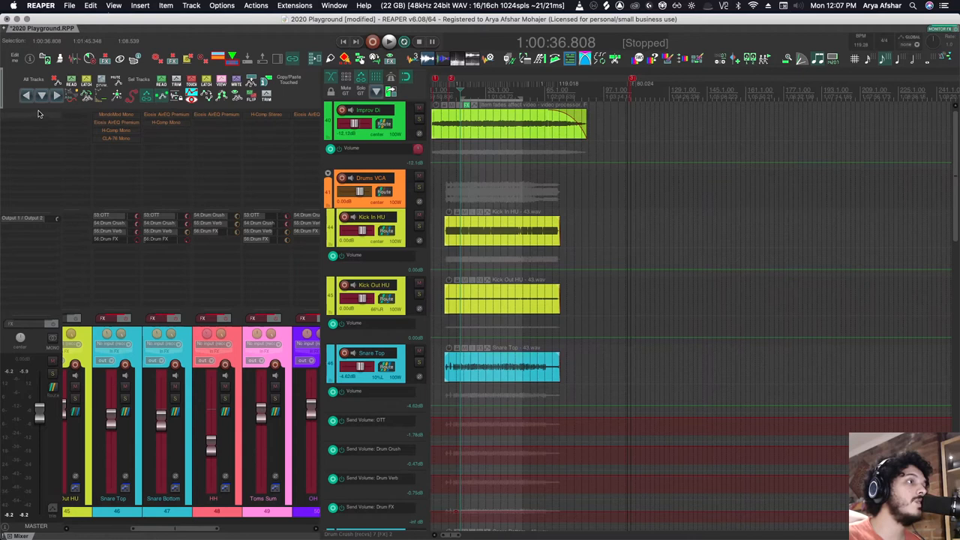
Step: Bring up the Automation actions for writing current values into envelopes
{"action": "left_click", "coordinate": [27, 96]}
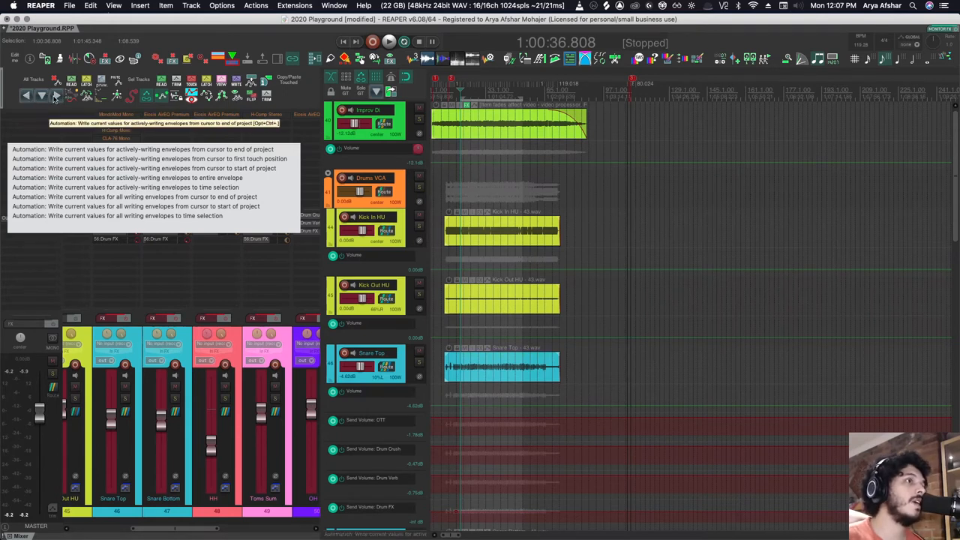
{"action": "mouse_move", "coordinate": [501, 330]}
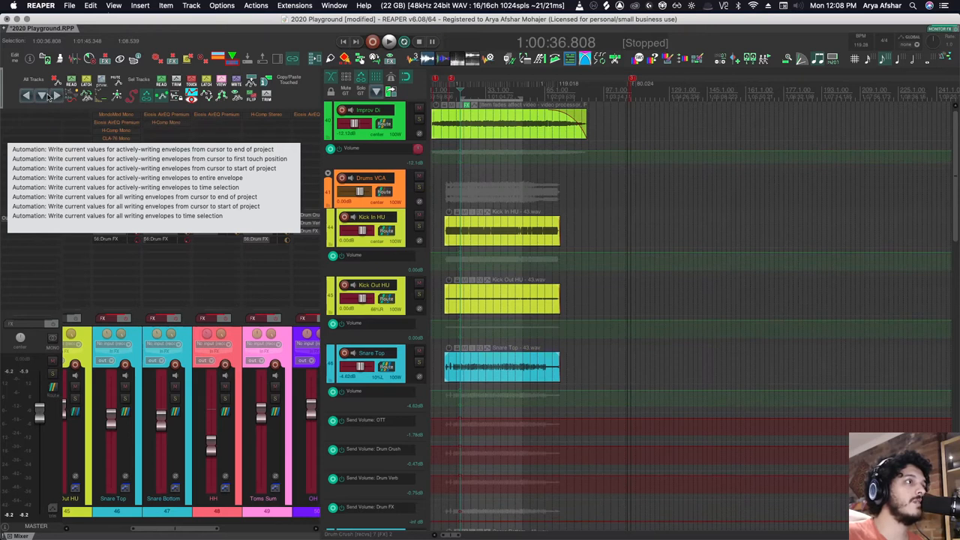
{"action": "mouse_move", "coordinate": [645, 282]}
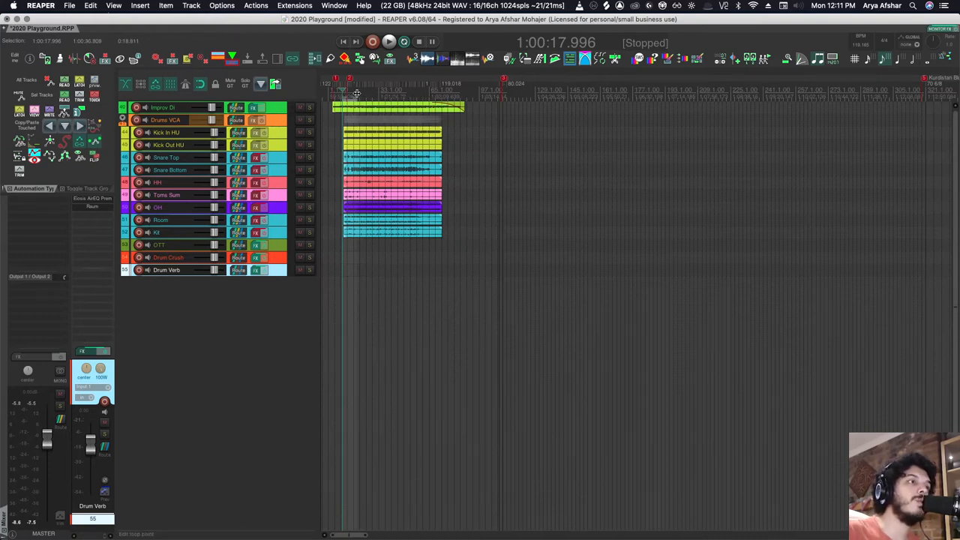
Step: Show the Raum reverb plugin window from the Drum Verb track's FX button
{"action": "left_click", "coordinate": [237, 270]}
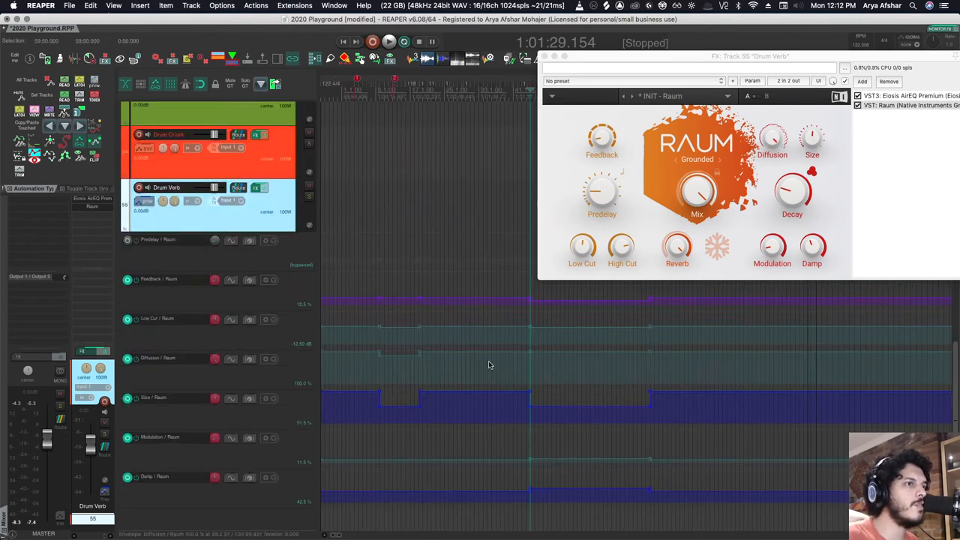
{"action": "mouse_move", "coordinate": [553, 429]}
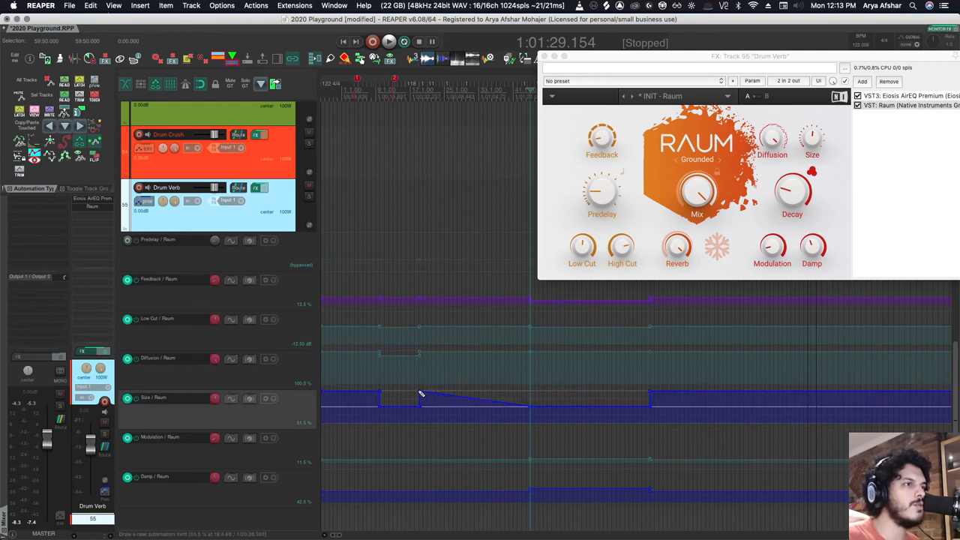
Step: Reshape the Raum size envelope step into a gradual ramp with a new point
{"action": "left_click_drag", "start_coordinate": [420, 402], "coordinate": [382, 393]}
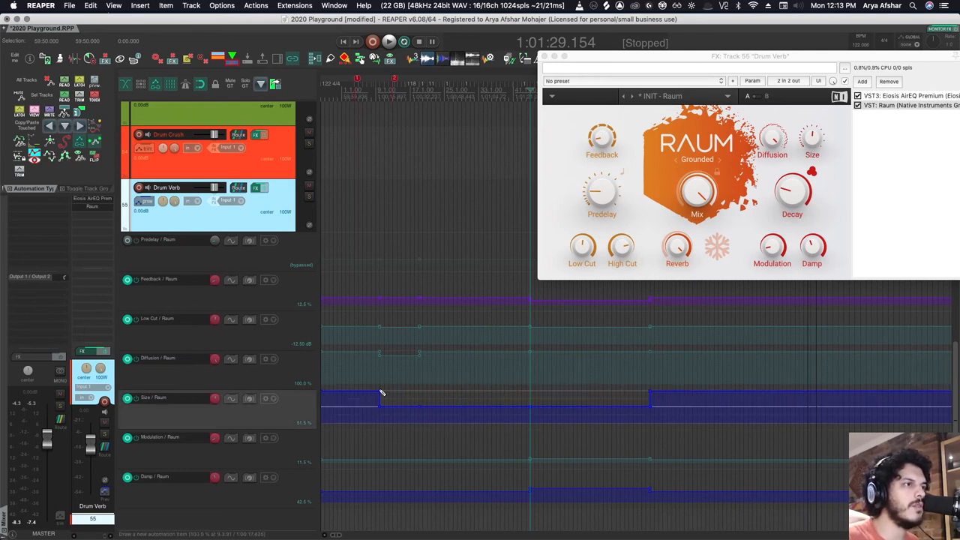